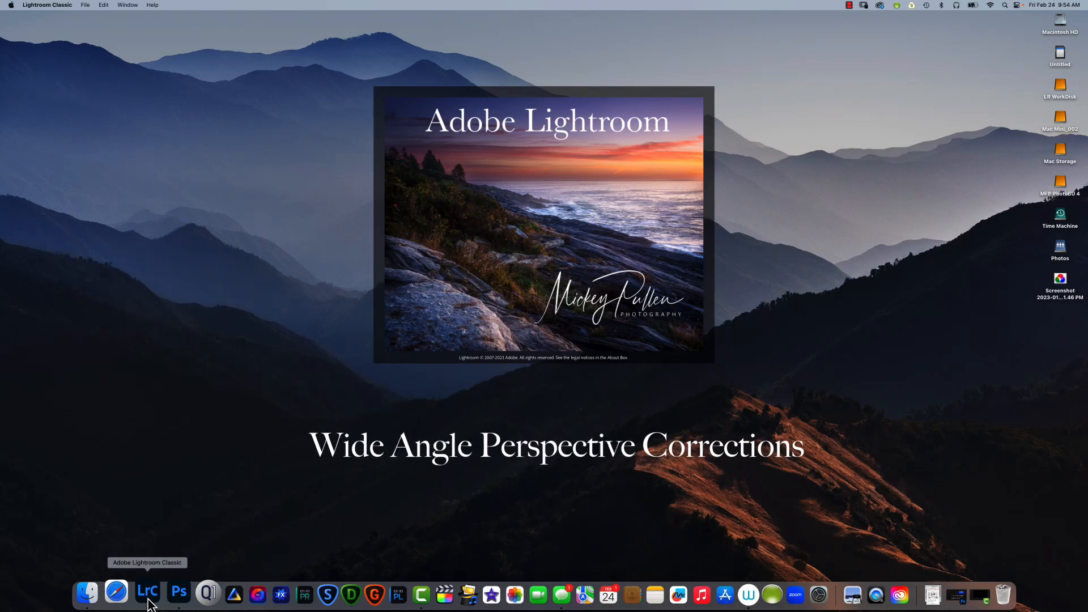
- Launch Lightroom Classic from the Dock
left_click(147, 592)
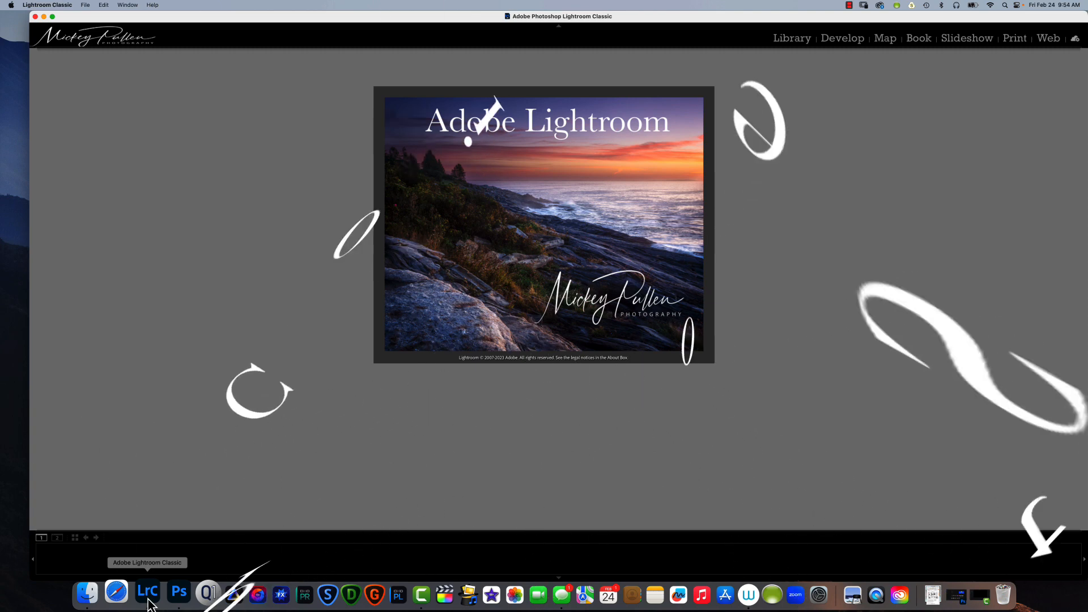
- Bring up _DSC2791.ARW, the tilted lighthouse sunset photo, in the Develop module
left_click(147, 593)
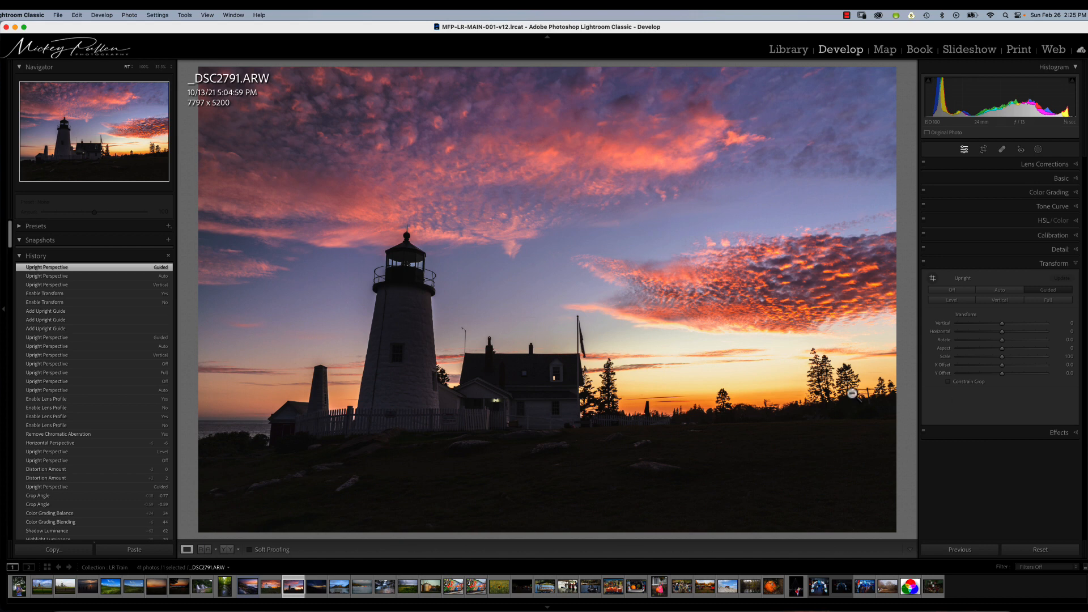
mouse_move(670, 289)
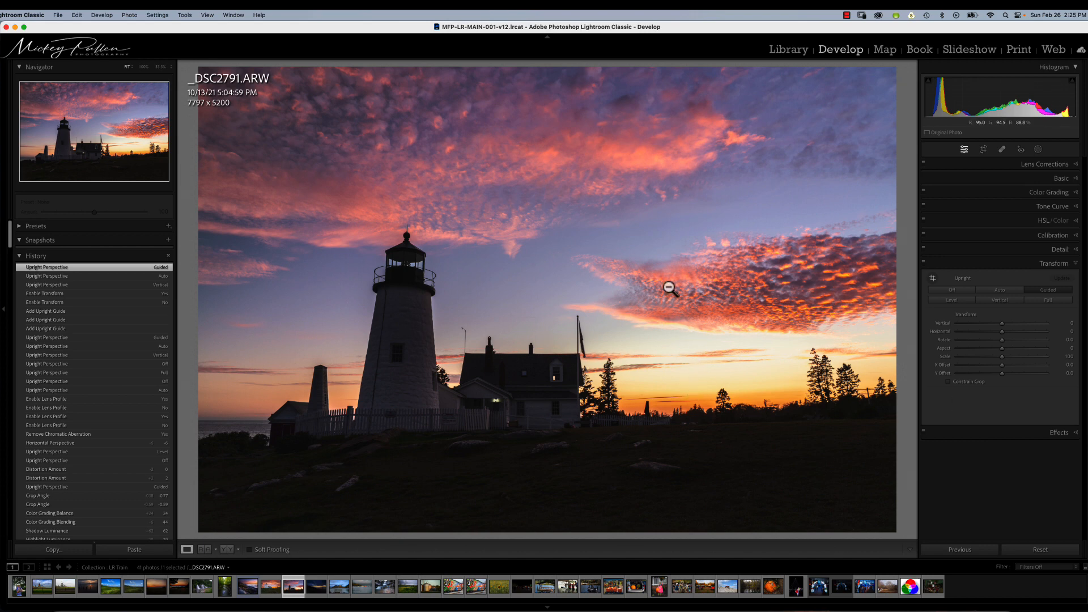
mouse_move(712, 453)
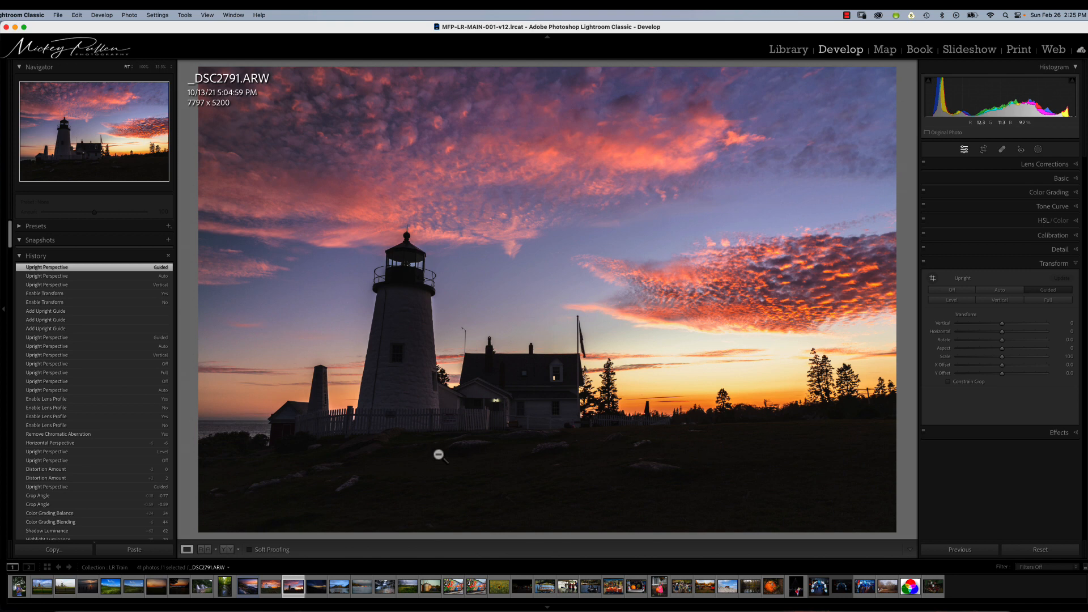
mouse_move(439, 438)
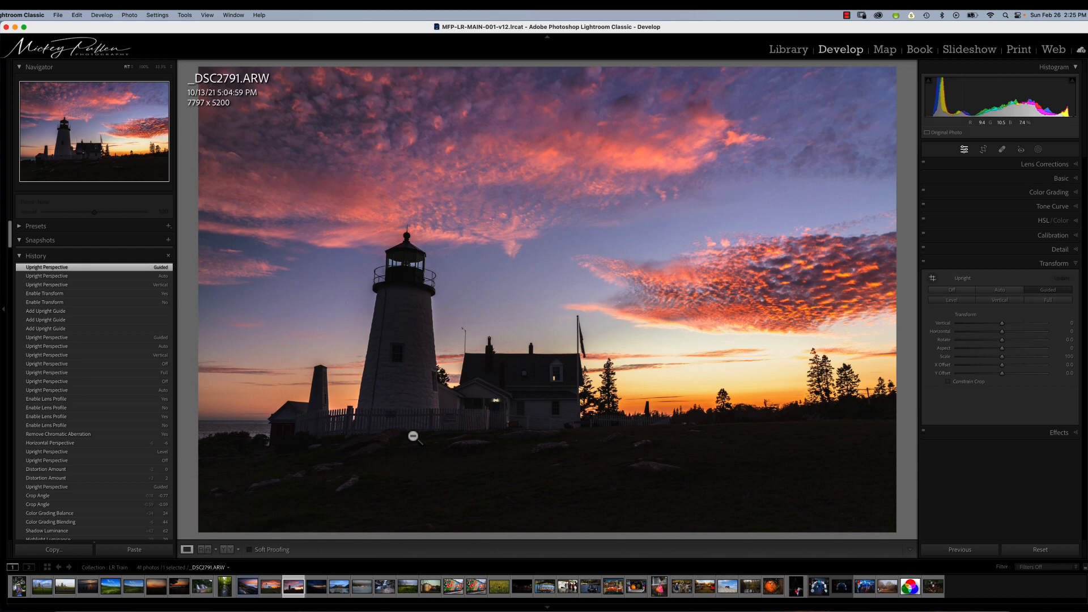
mouse_move(399, 329)
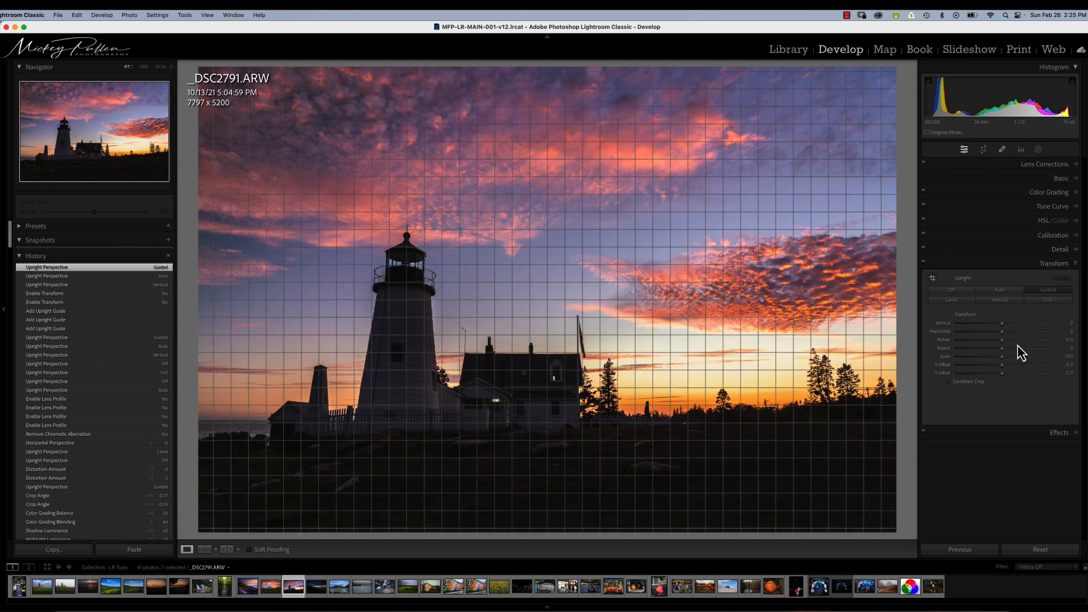
- Set the Transform panel's Vertical slider to about -46 so the lighthouse stands upright
left_click_drag(1003, 323, 1000, 323)
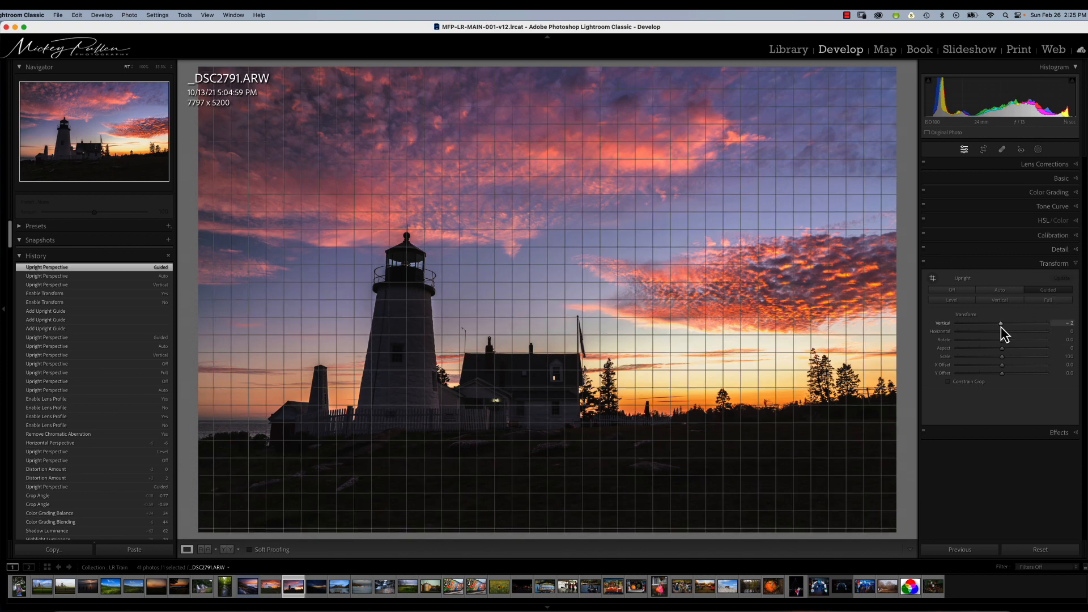
left_click_drag(1001, 323, 985, 323)
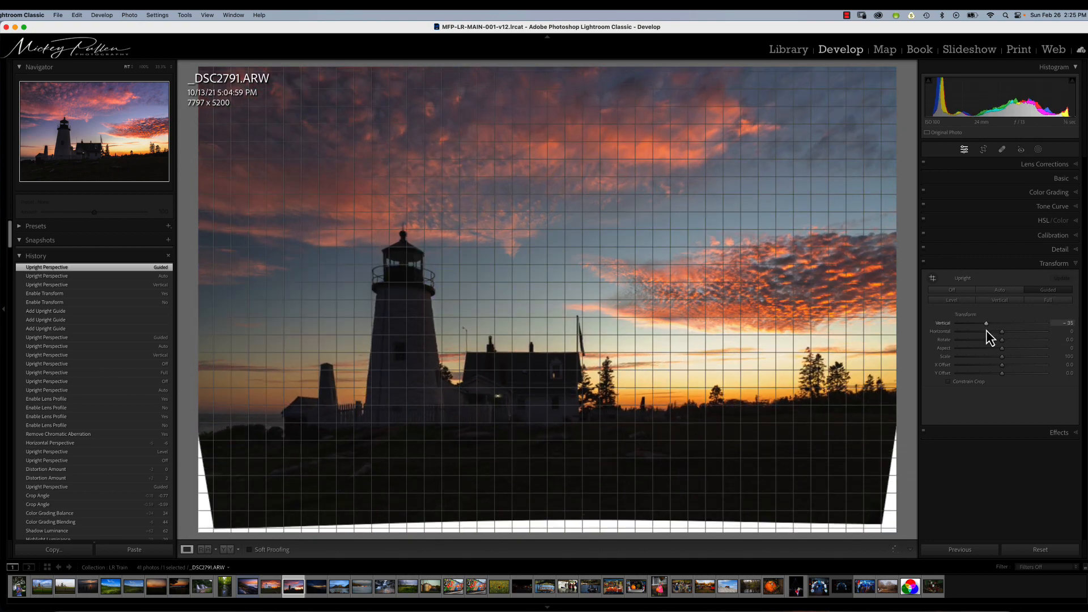
left_click_drag(985, 322, 980, 322)
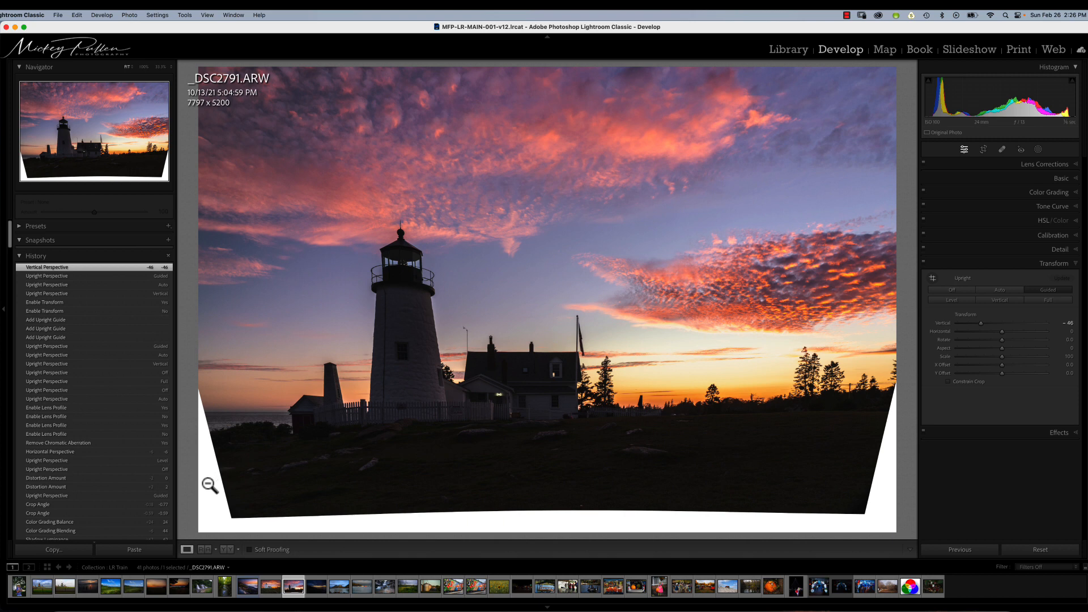
mouse_move(693, 503)
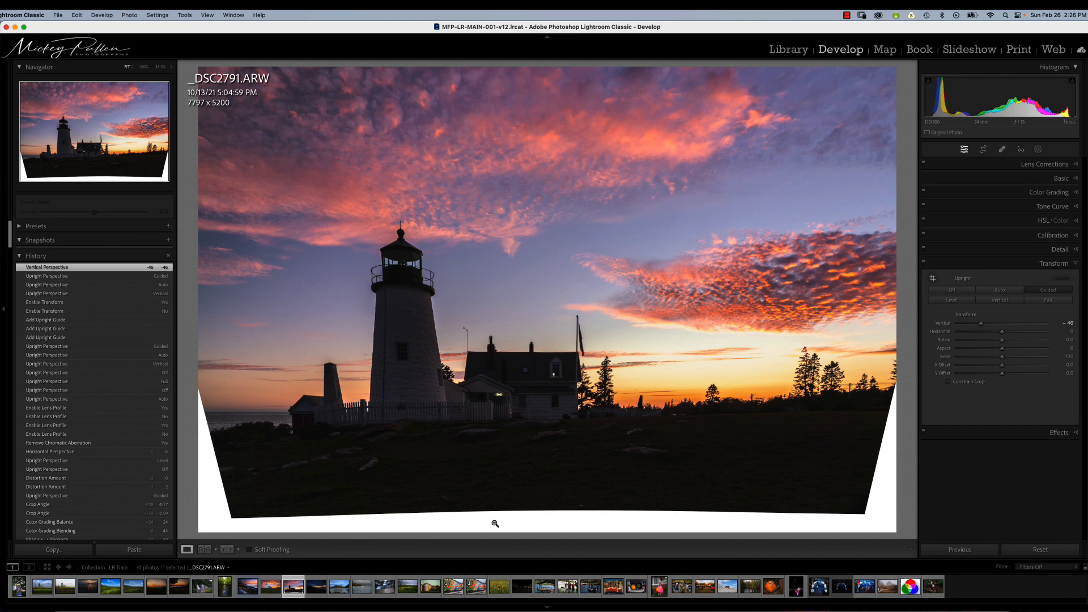
mouse_move(806, 457)
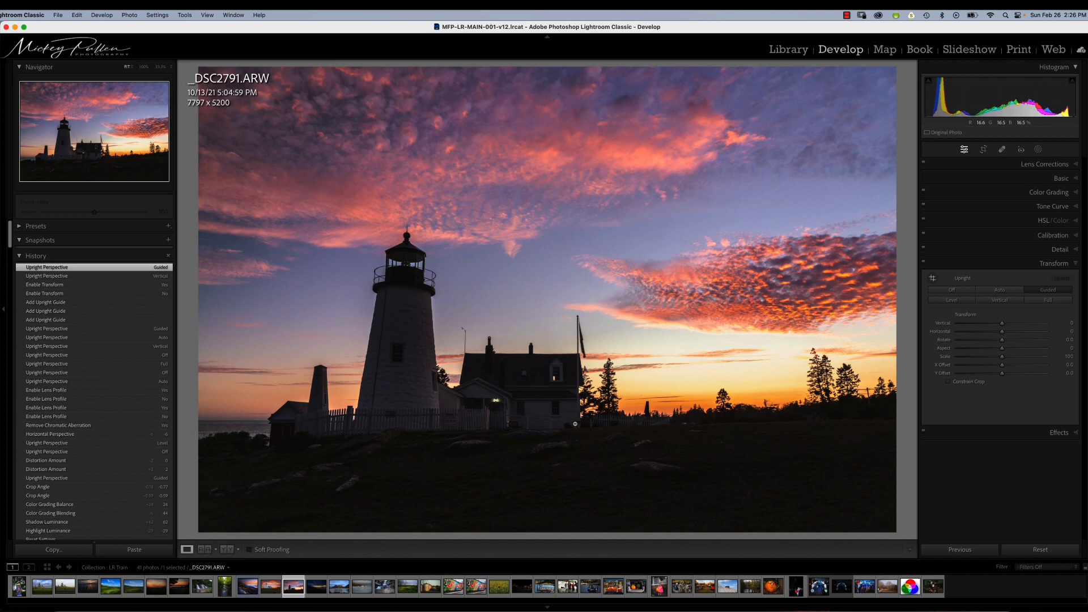
mouse_move(147, 94)
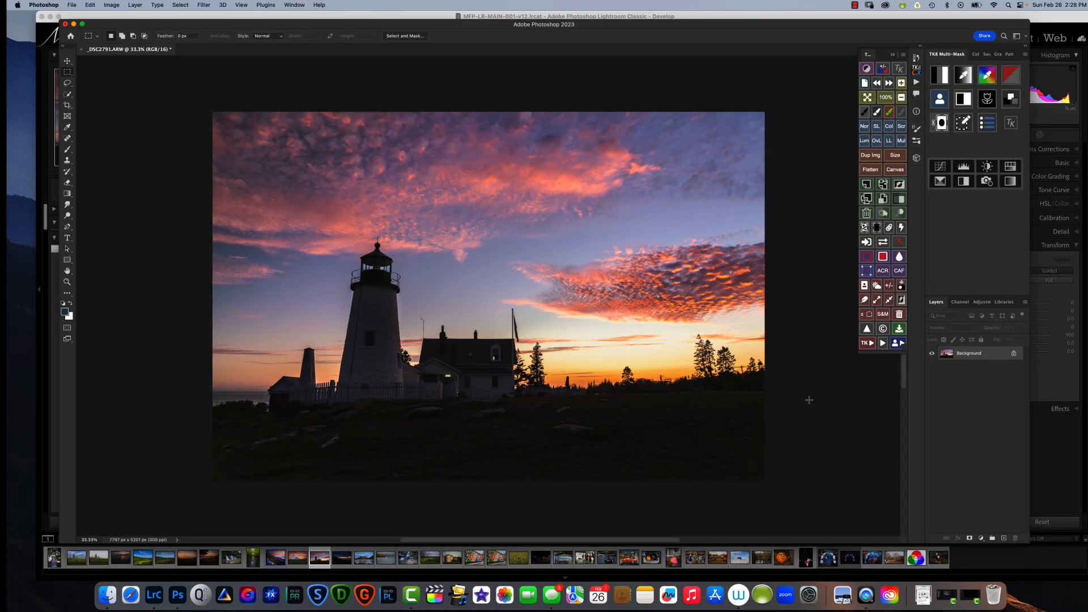
mouse_move(933, 413)
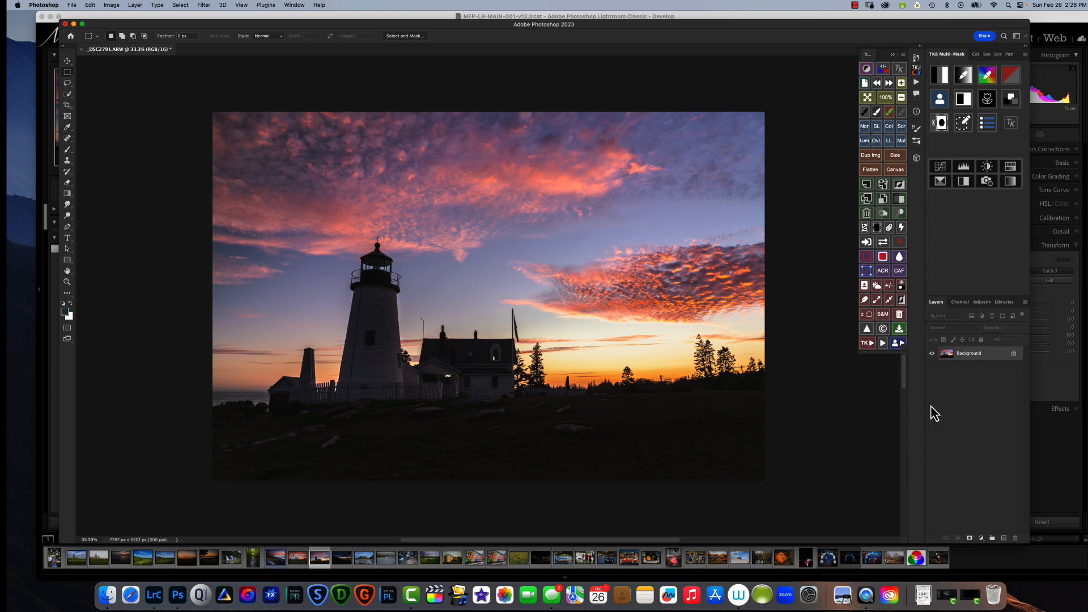
mouse_move(935, 412)
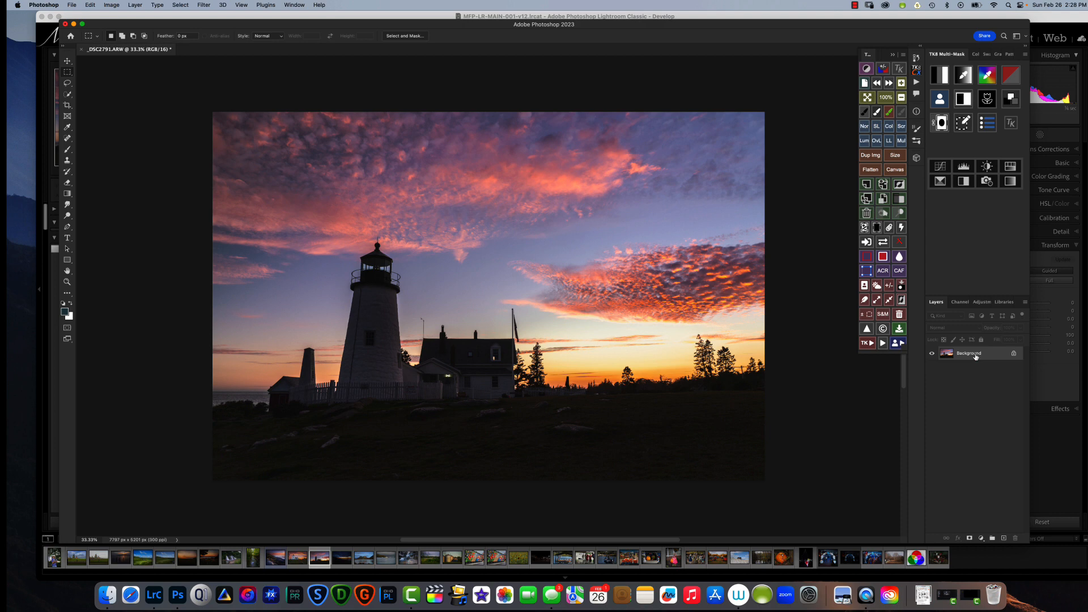
mouse_move(976, 355)
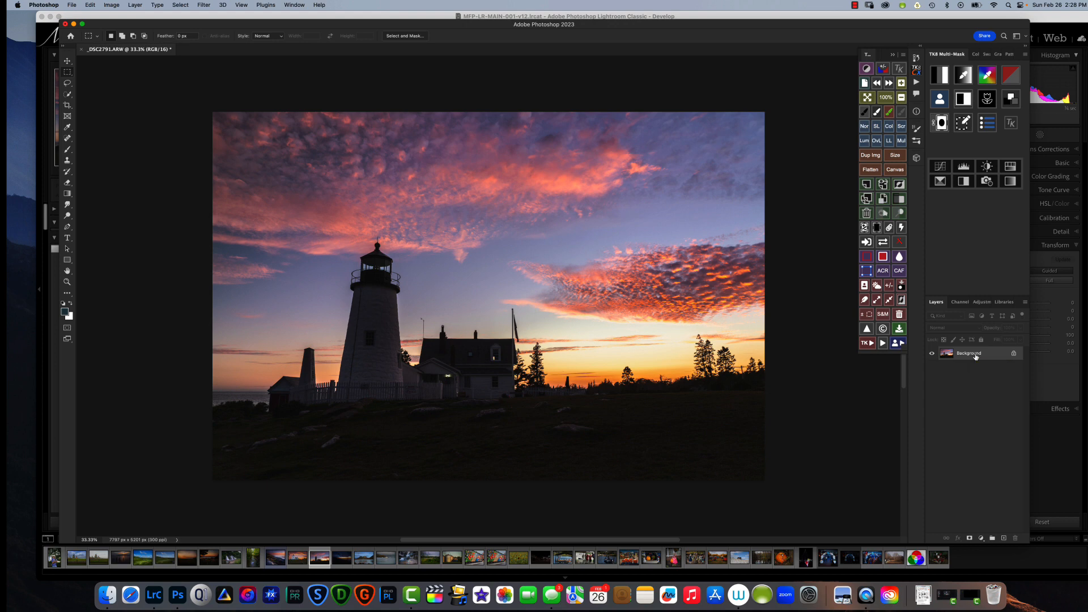
key("cmd+j")
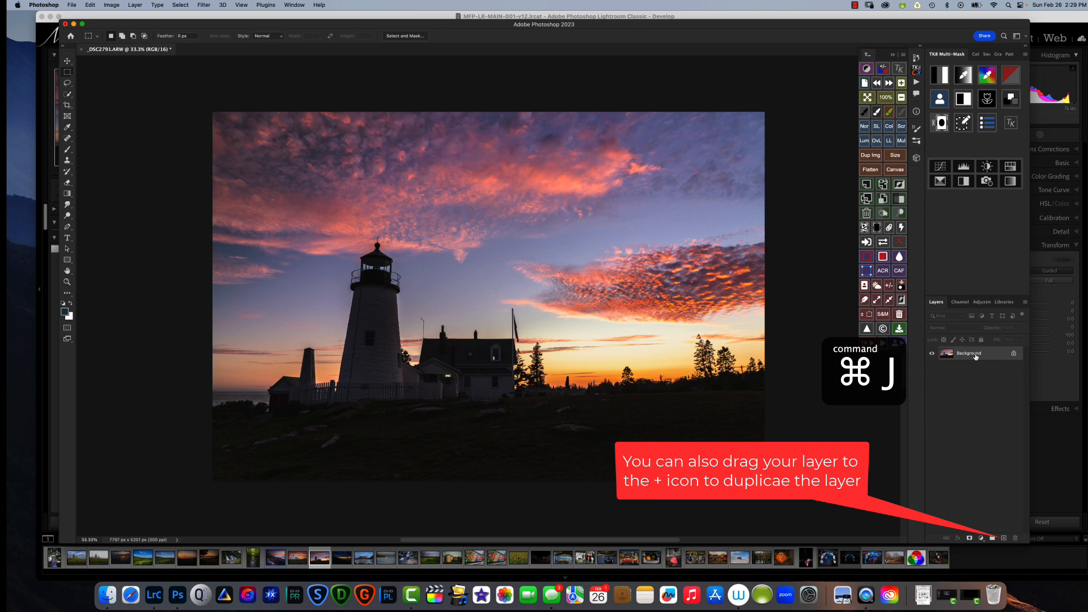
- Duplicate the Background layer and rename the copy 'Transform'
key("cmd+j")
type("Transform")
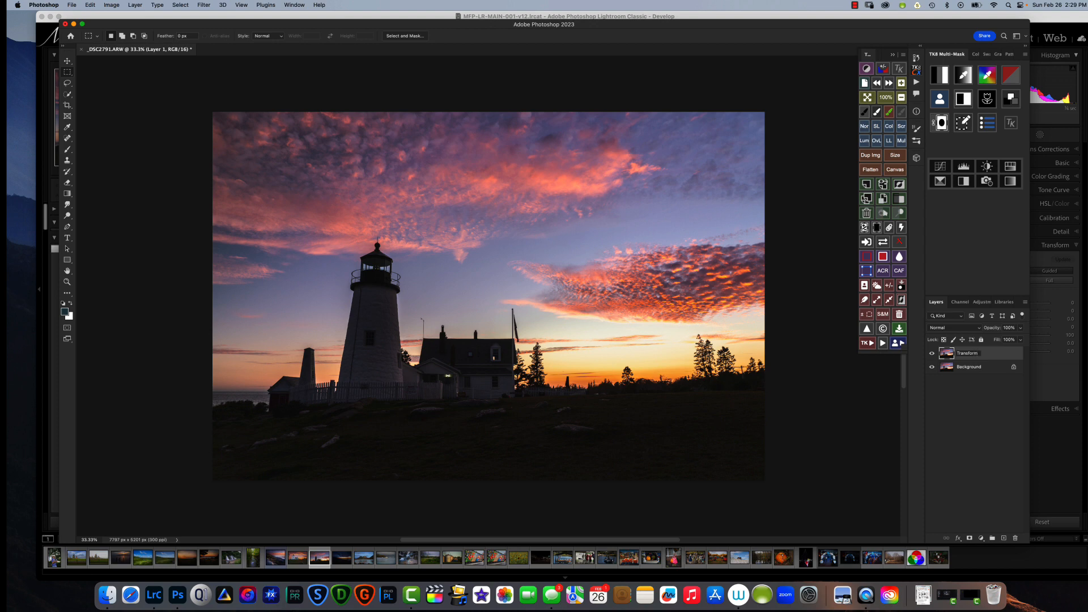
left_click(967, 354)
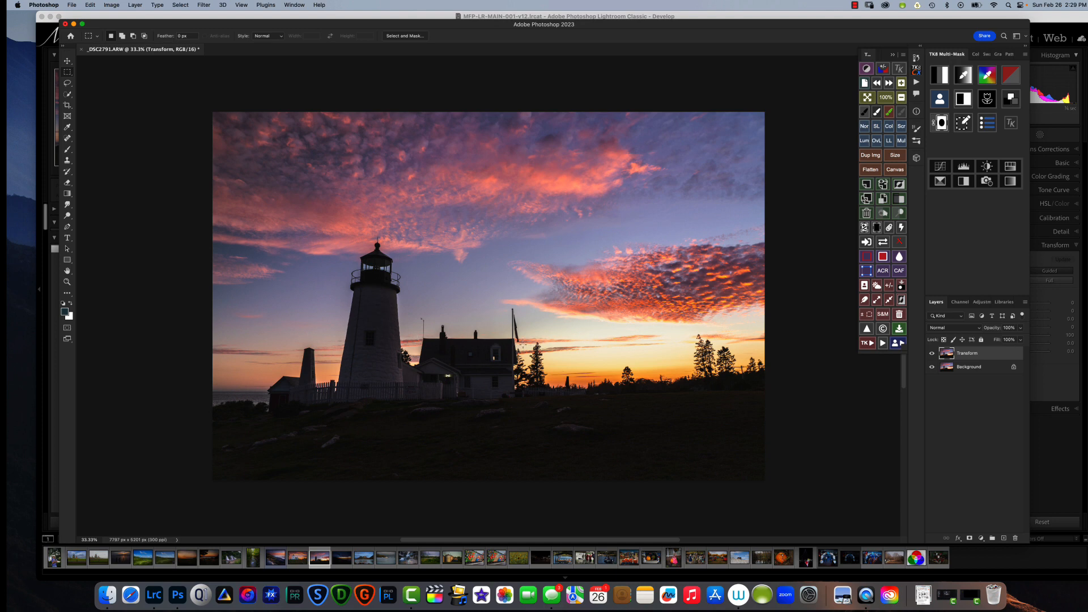
key("cmd+t")
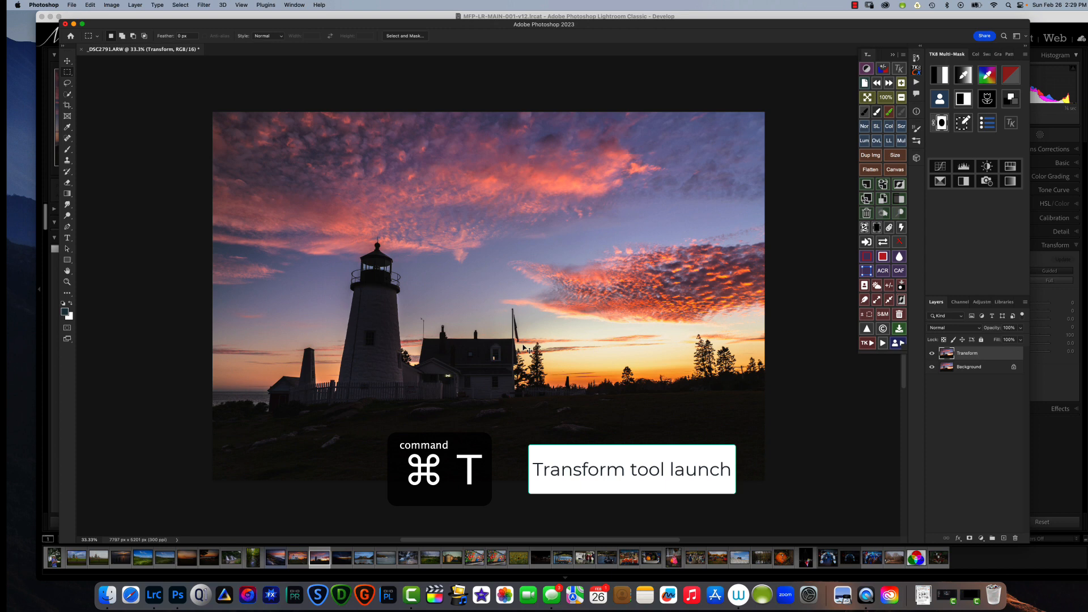
- Start Free Transform on the Transform layer and switch it to Warp mode
key("cmd+t")
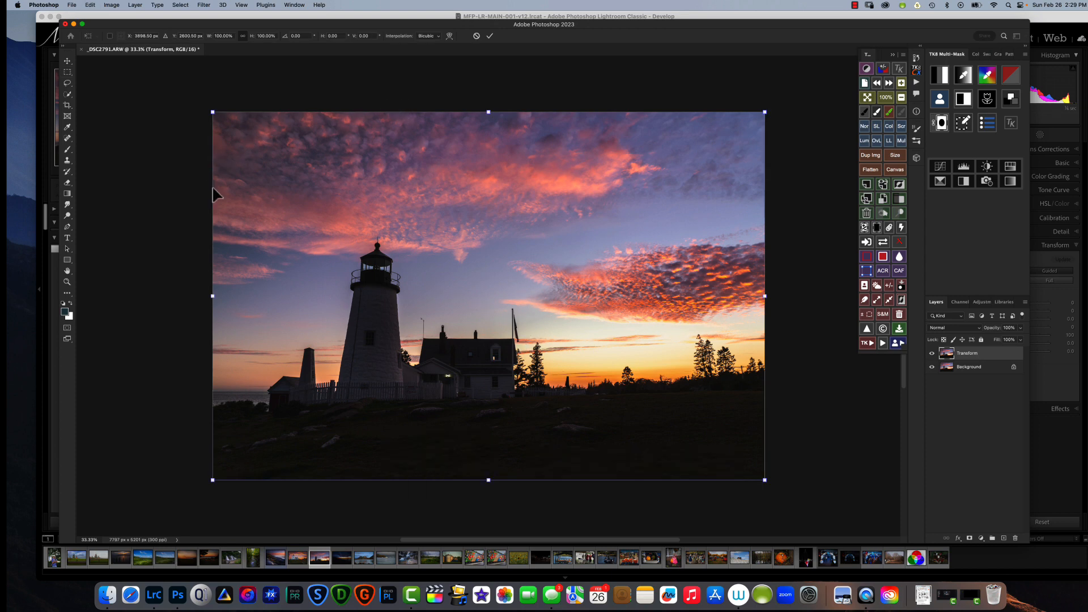
mouse_move(450, 157)
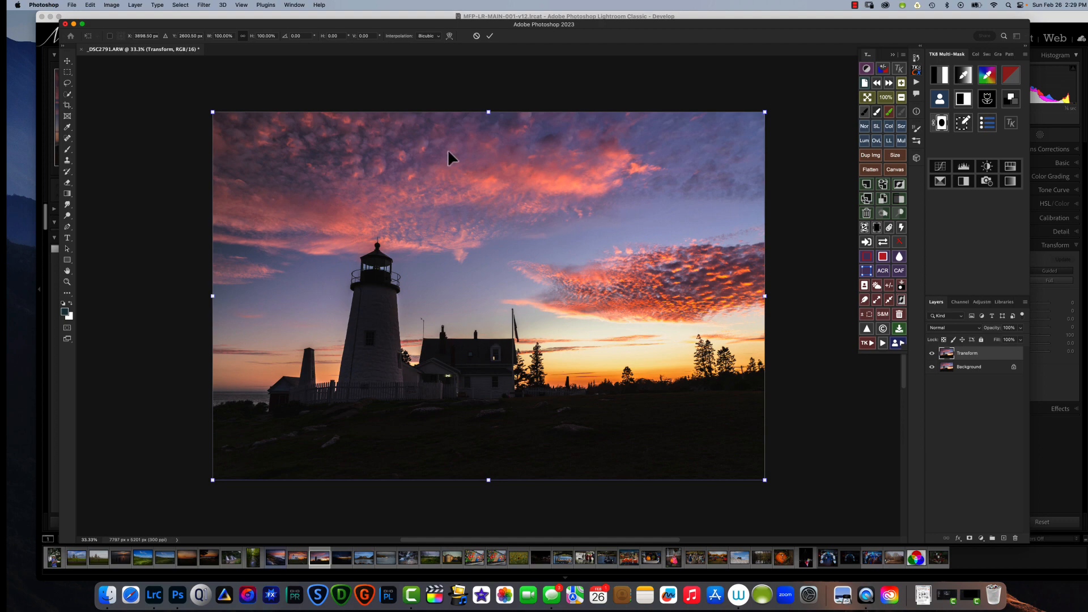
mouse_move(450, 309)
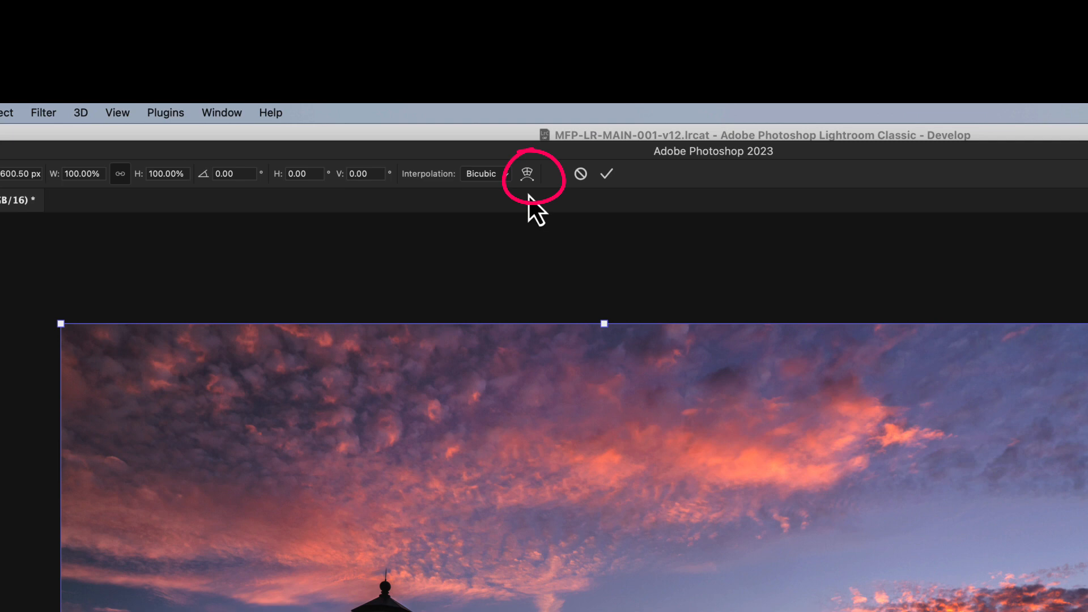
left_click(527, 173)
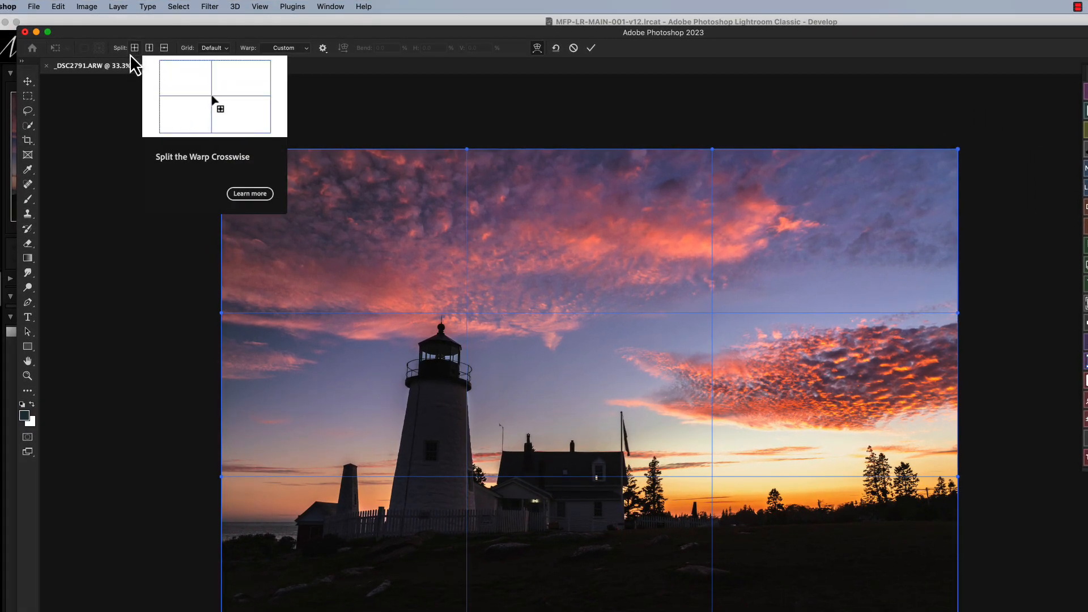
- Choose Split the Warp Vertically and add a vertical split line beside the lighthouse
left_click(135, 48)
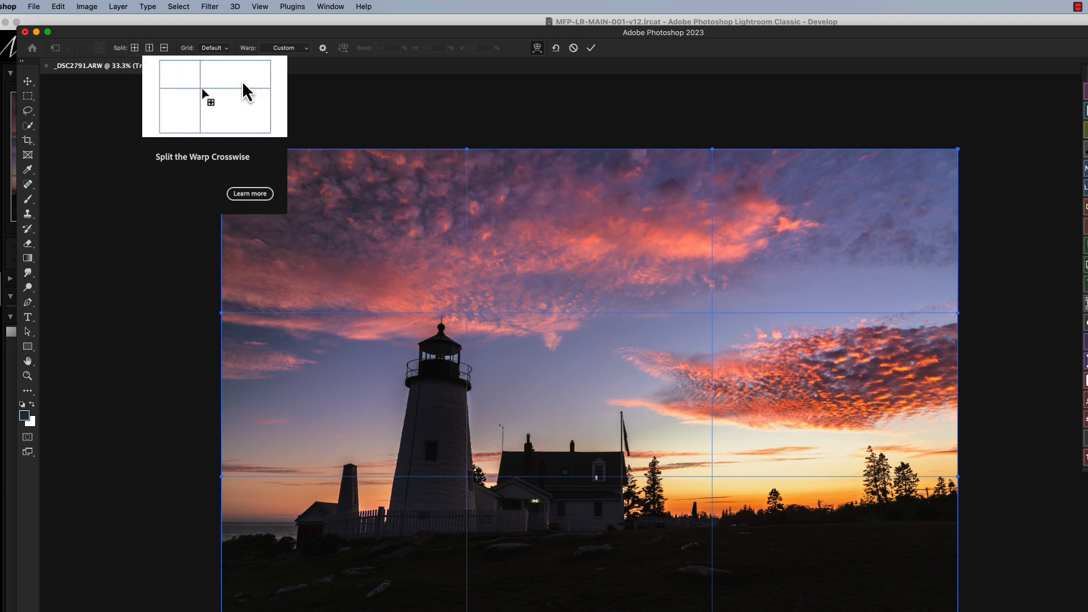
mouse_move(150, 48)
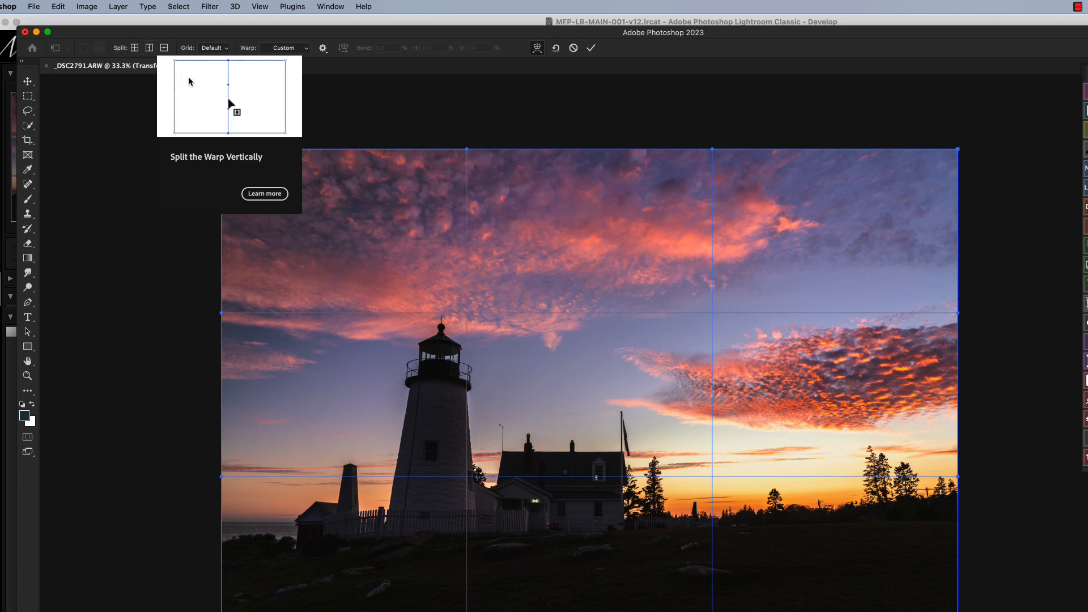
mouse_move(164, 48)
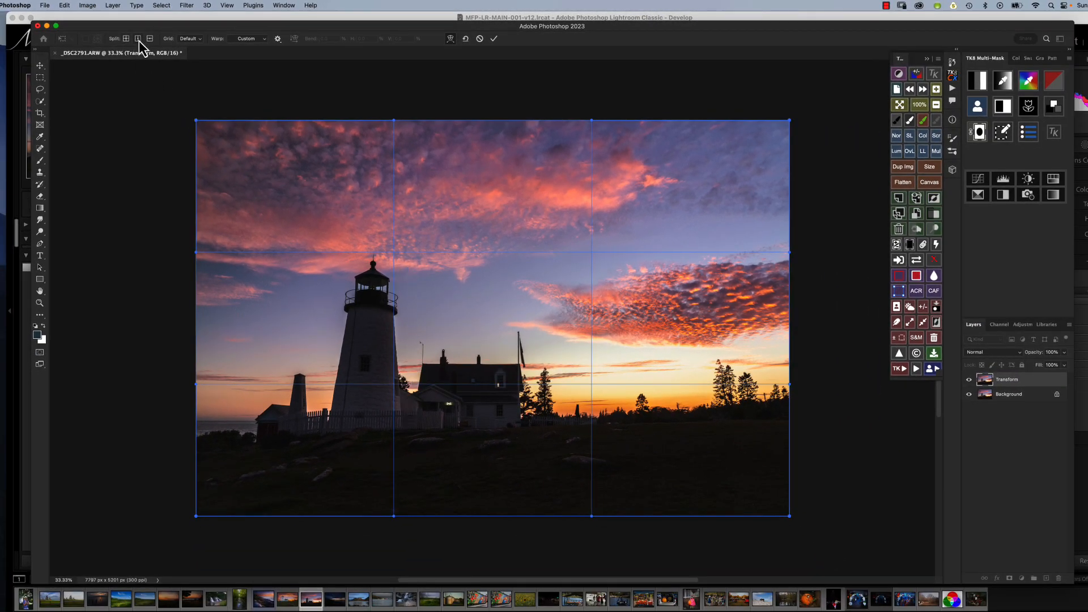
left_click_drag(395, 312, 410, 313)
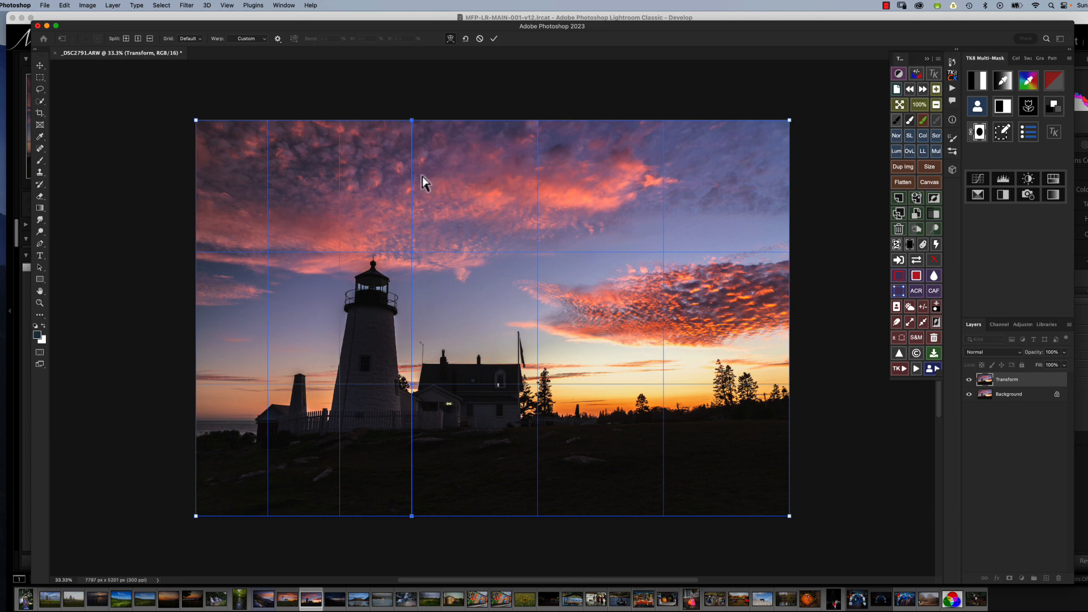
mouse_move(240, 161)
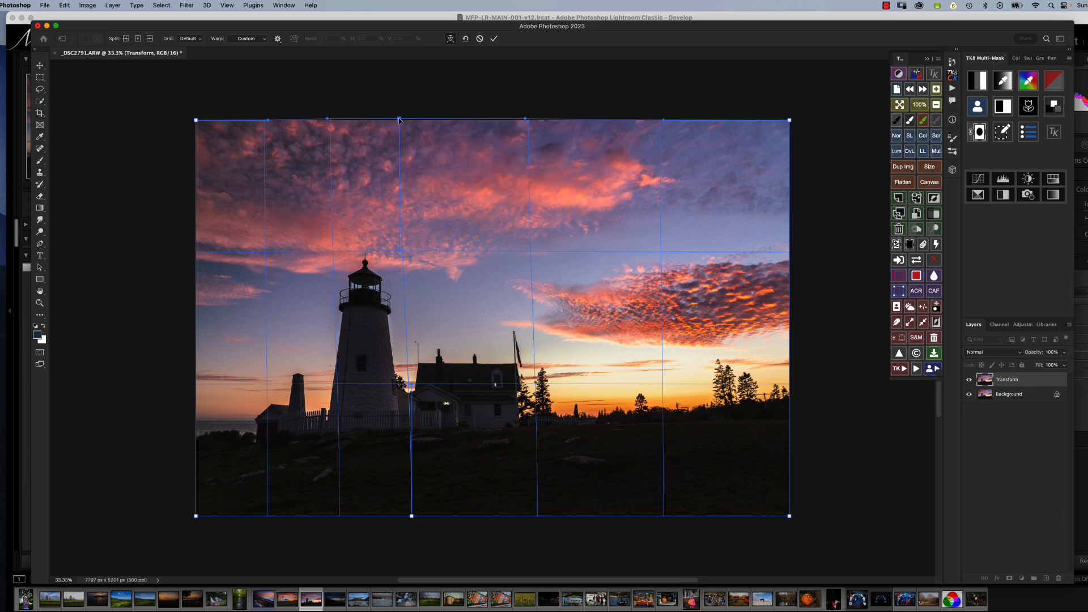
mouse_move(428, 393)
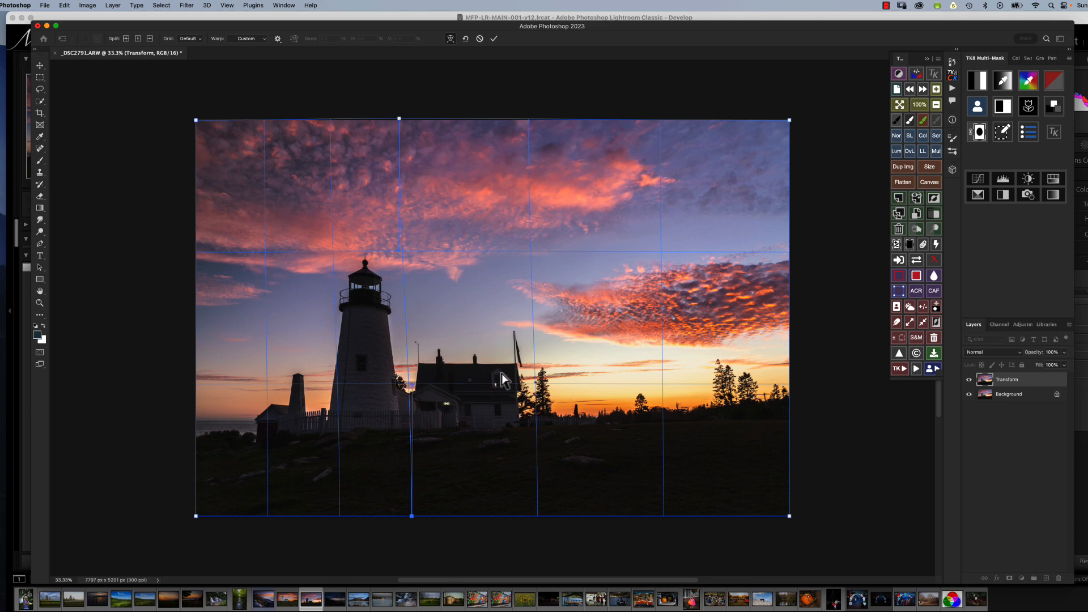
mouse_move(409, 415)
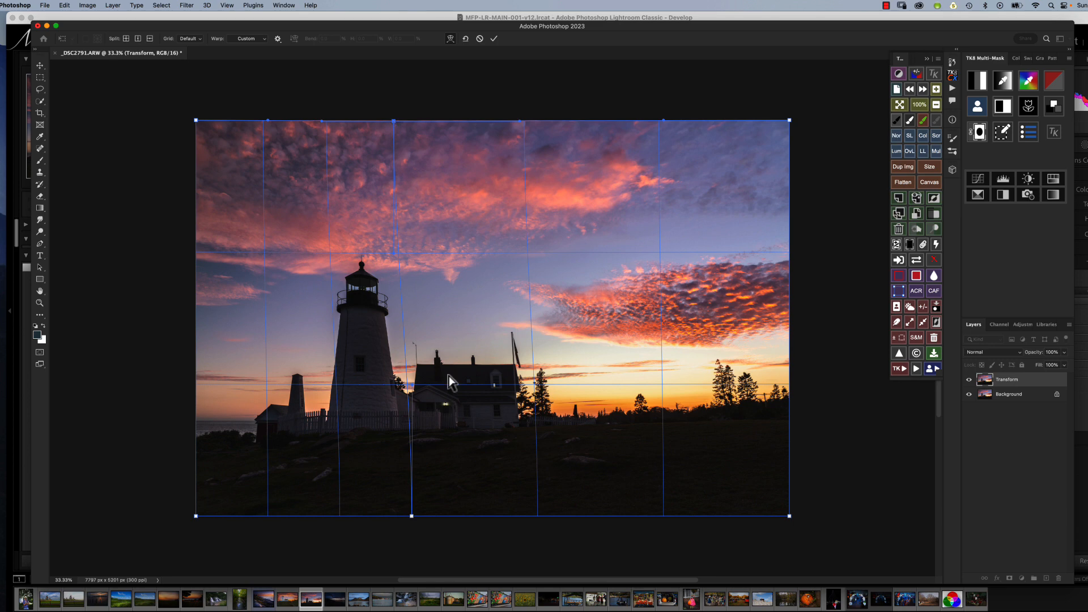
mouse_move(425, 413)
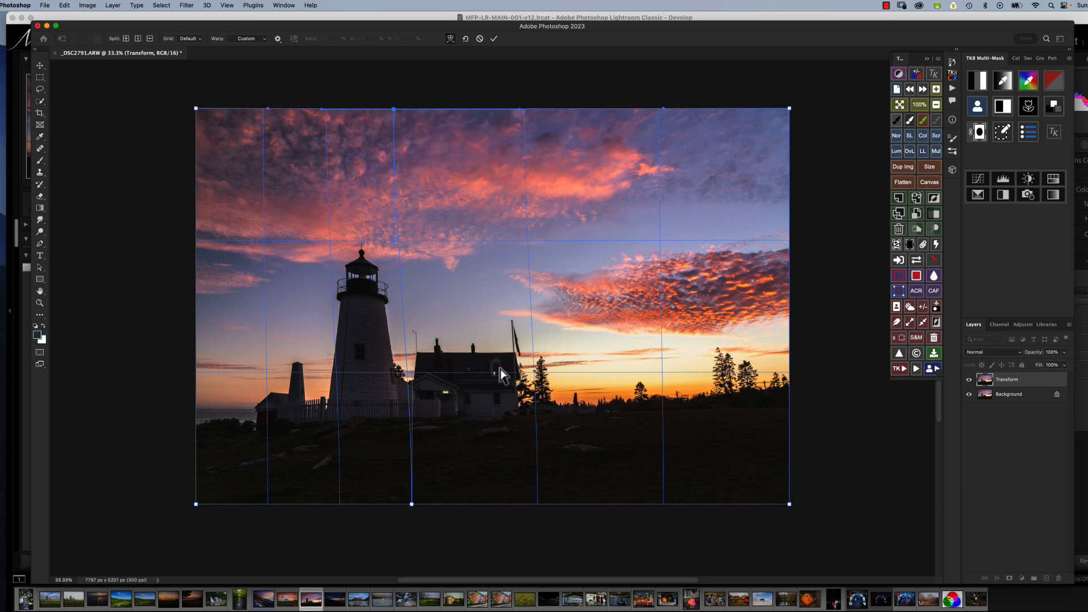
mouse_move(147, 57)
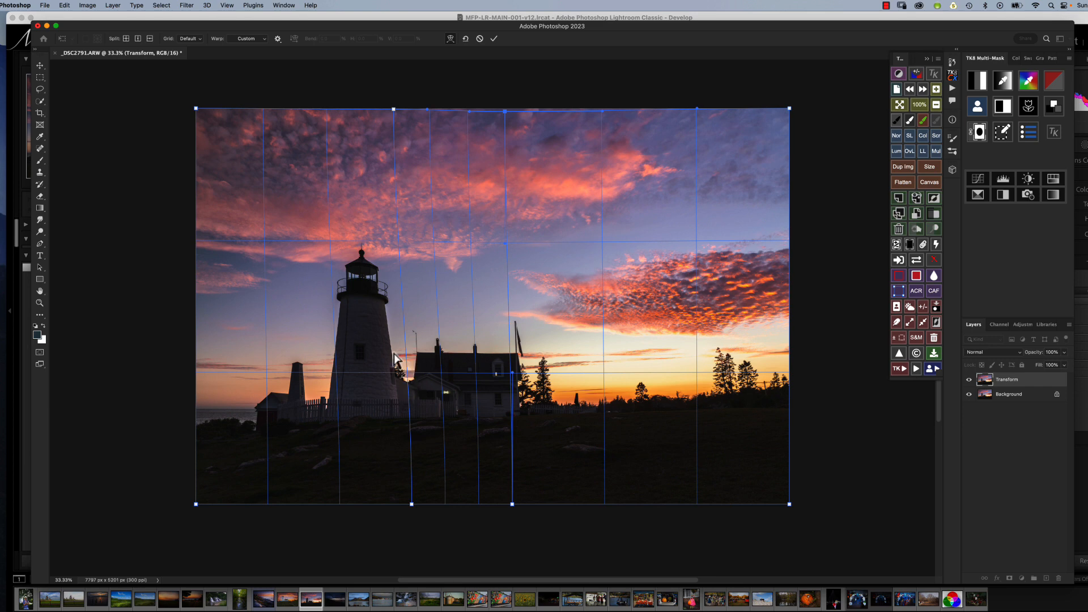
mouse_move(249, 350)
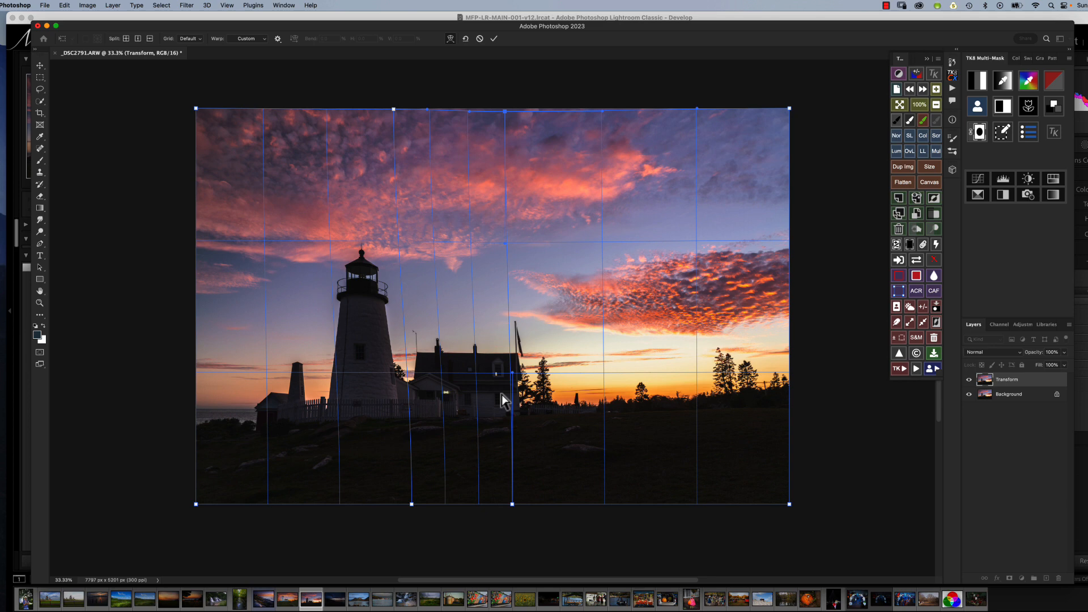
mouse_move(513, 382)
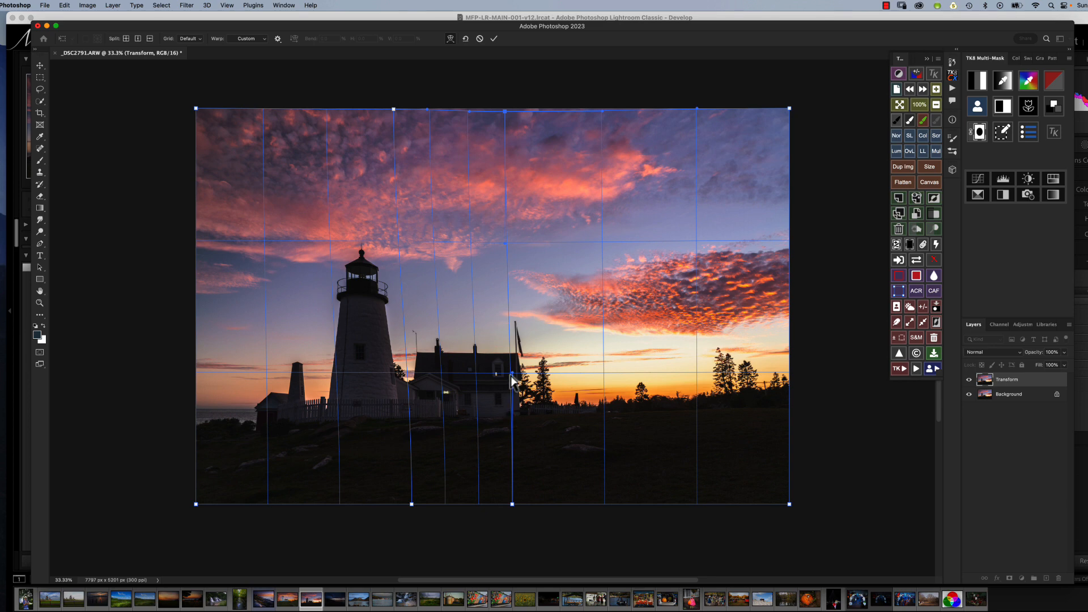
mouse_move(518, 375)
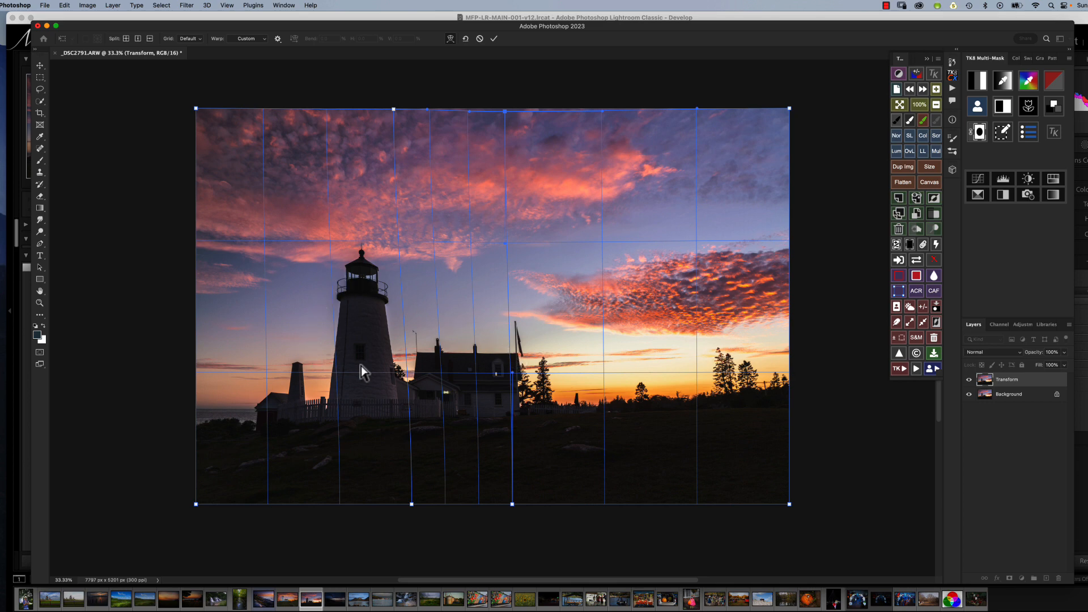
mouse_move(303, 388)
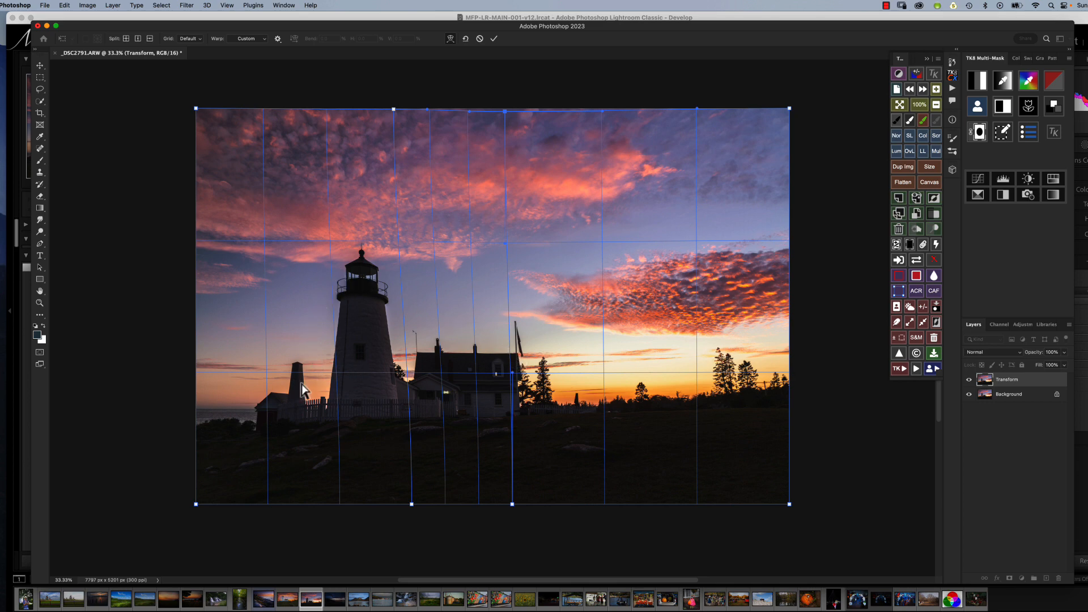
mouse_move(302, 384)
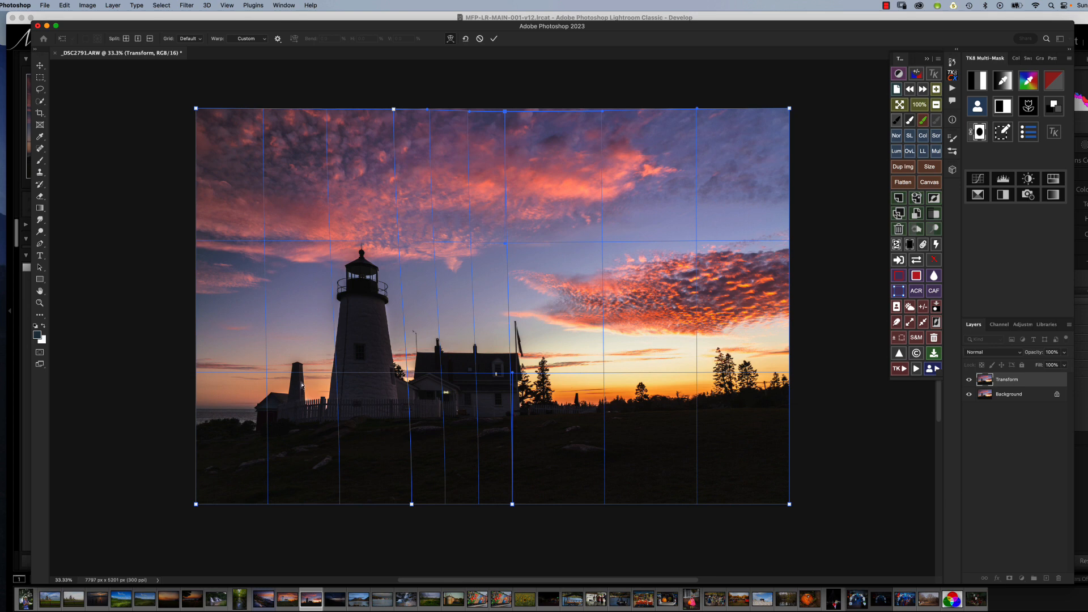
mouse_move(382, 307)
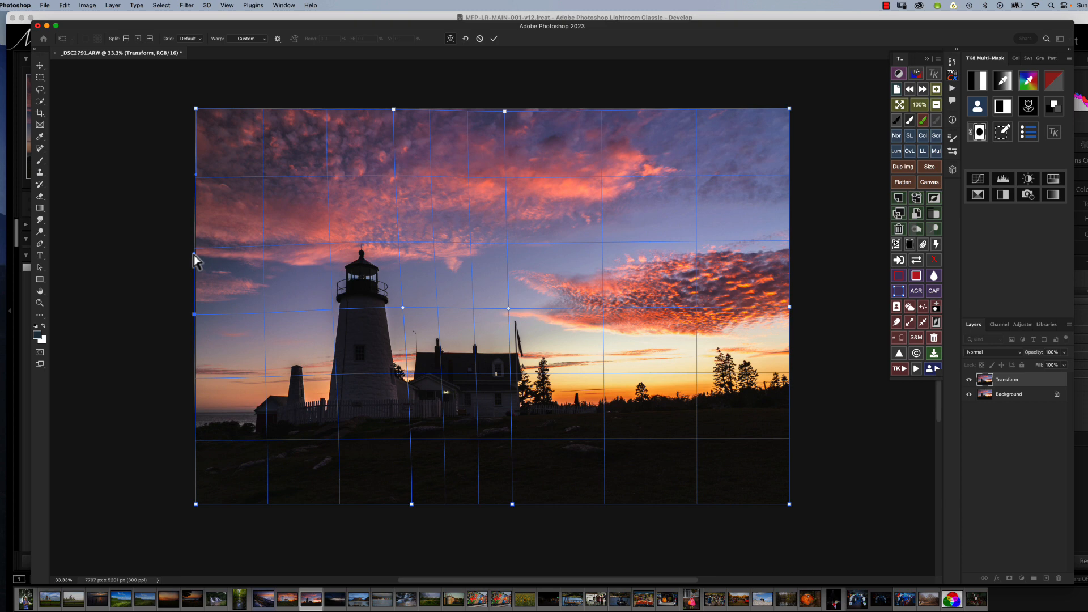
mouse_move(529, 444)
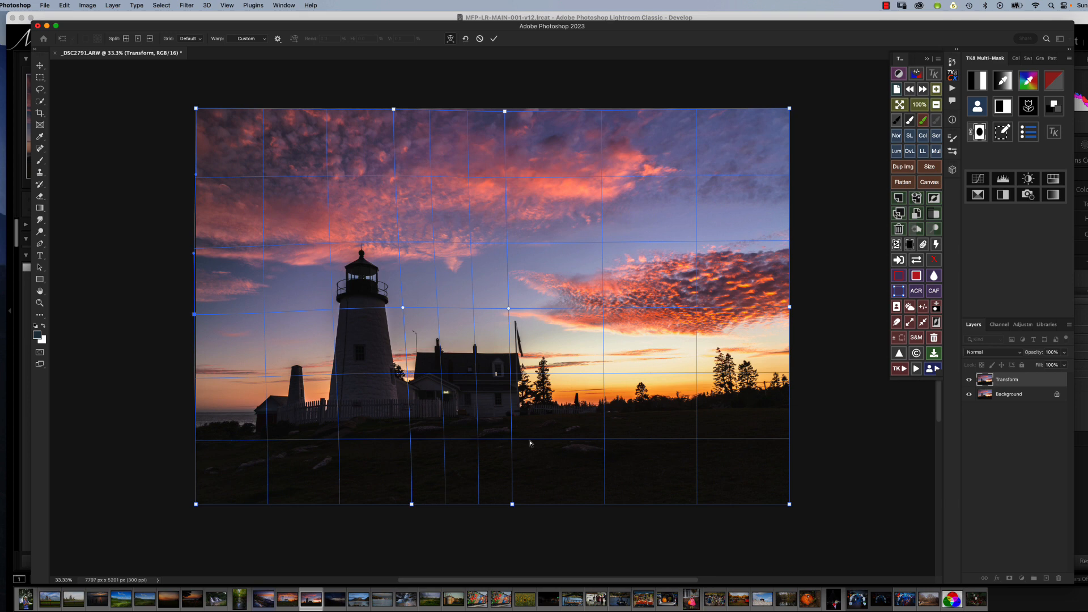
mouse_move(527, 441)
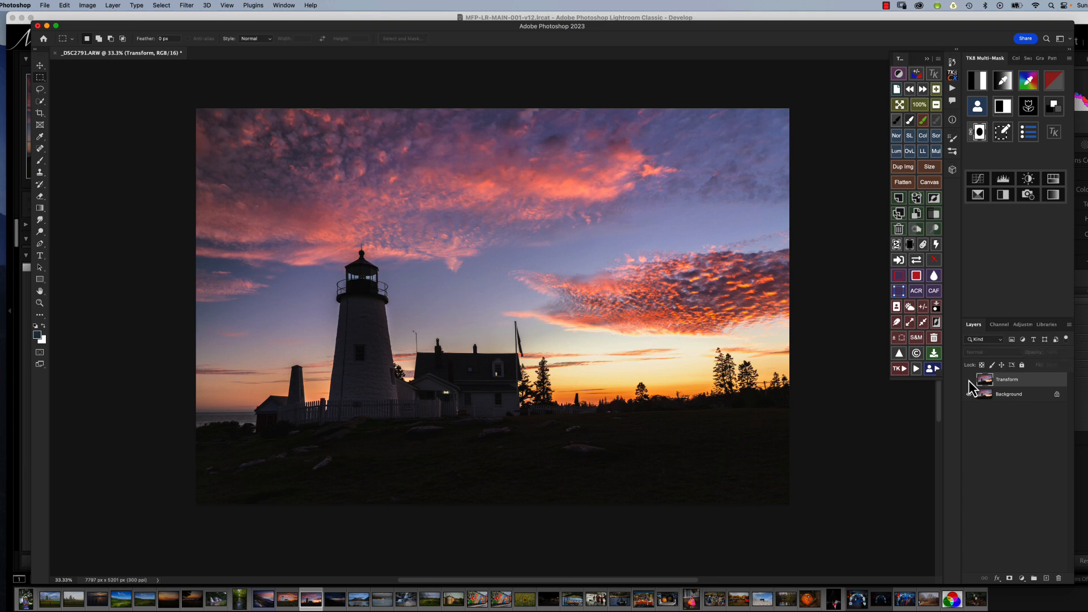
- Toggle the Transform layer's visibility to compare the warped buildings with the original
left_click(969, 382)
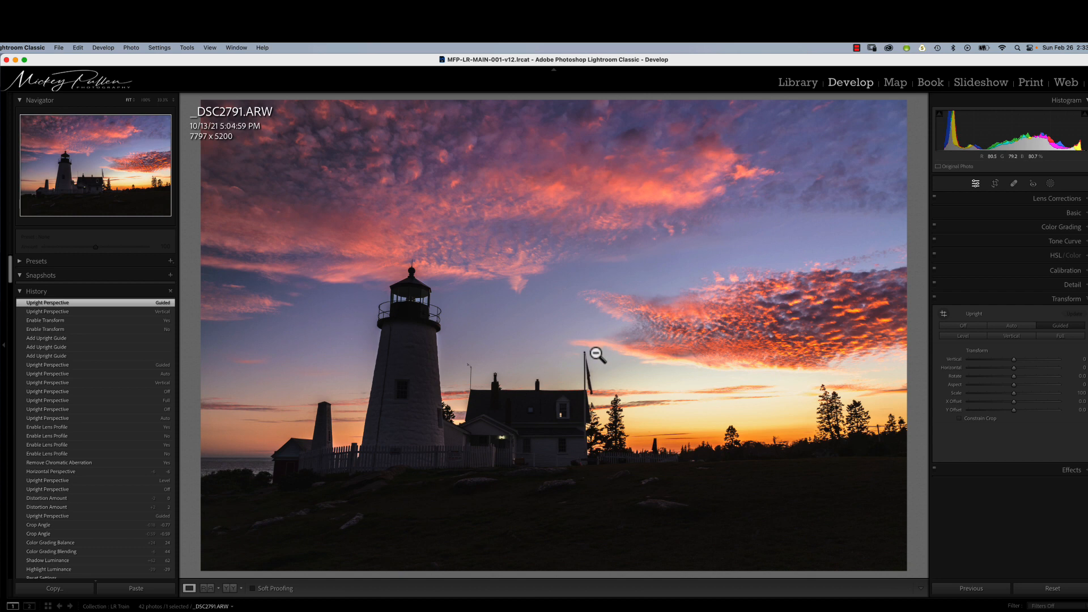
mouse_move(352, 455)
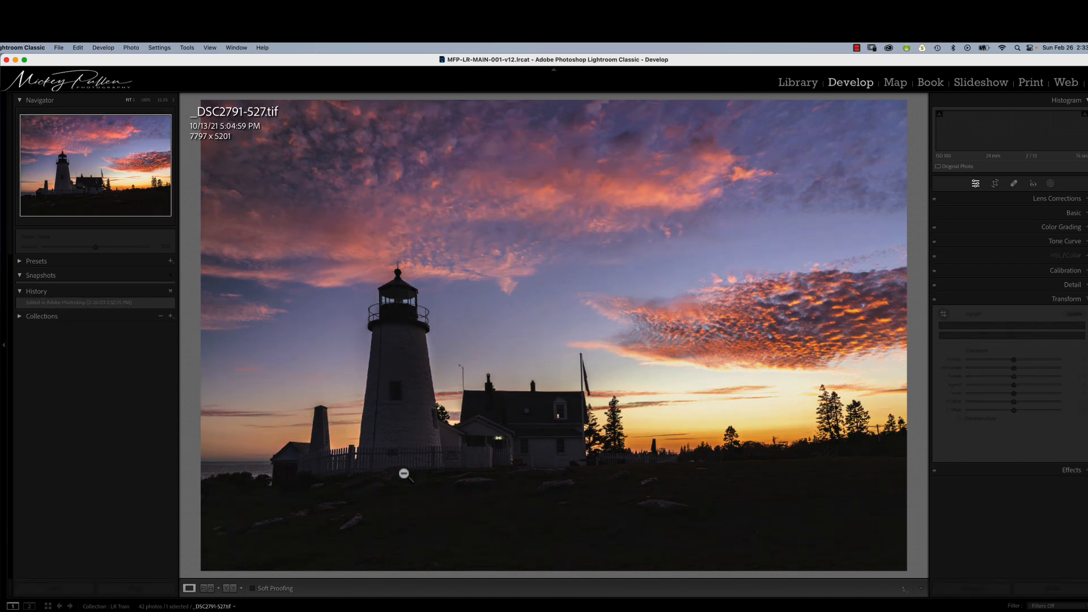
- View the returned _DSC2791-527.tif with its single Photoshop edit in the Develop module
left_click(1067, 298)
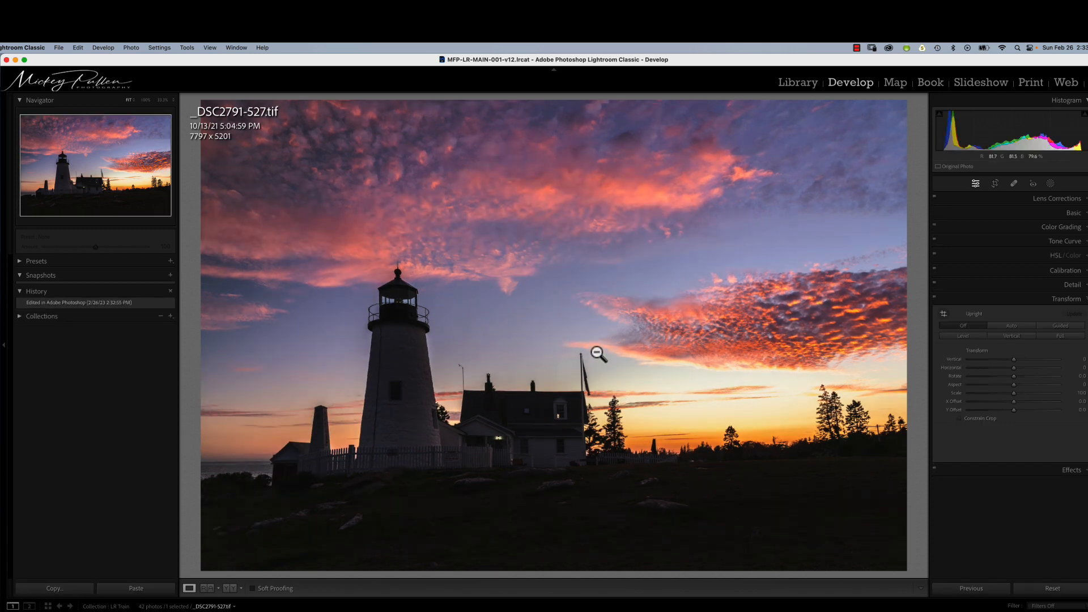